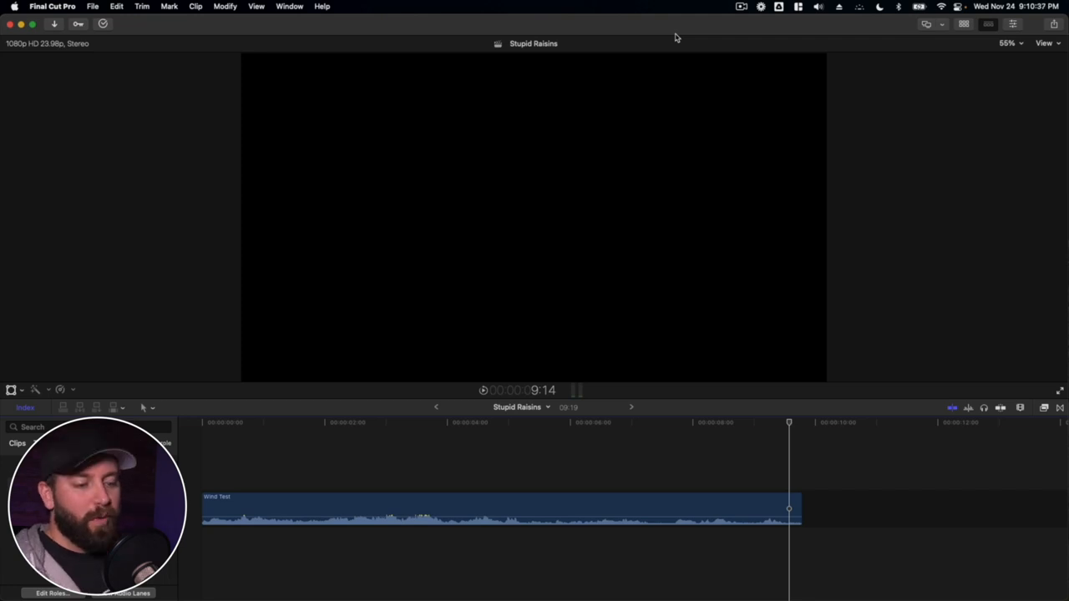
Step: Select the Wind Test clip and compare its sound with Noise Removal off, then on at 50%
left_click(493, 421)
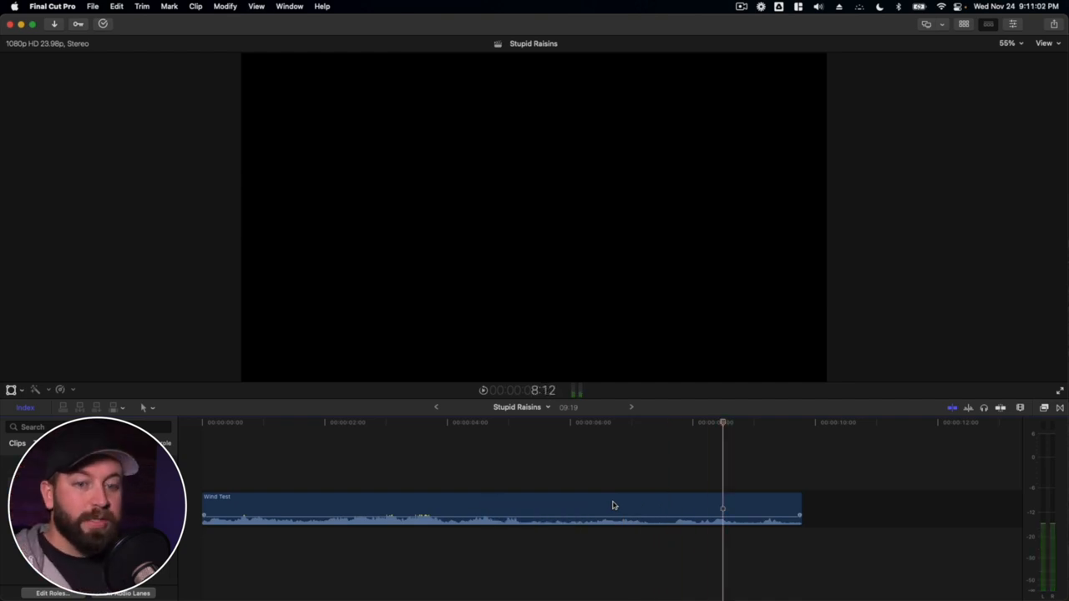
left_click(593, 508)
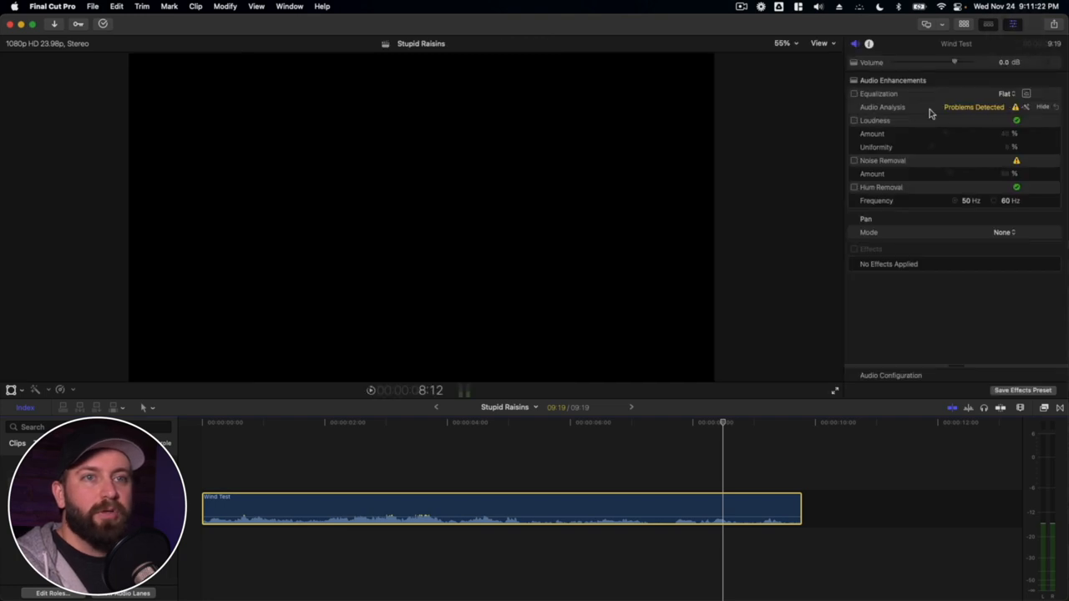
mouse_move(1029, 114)
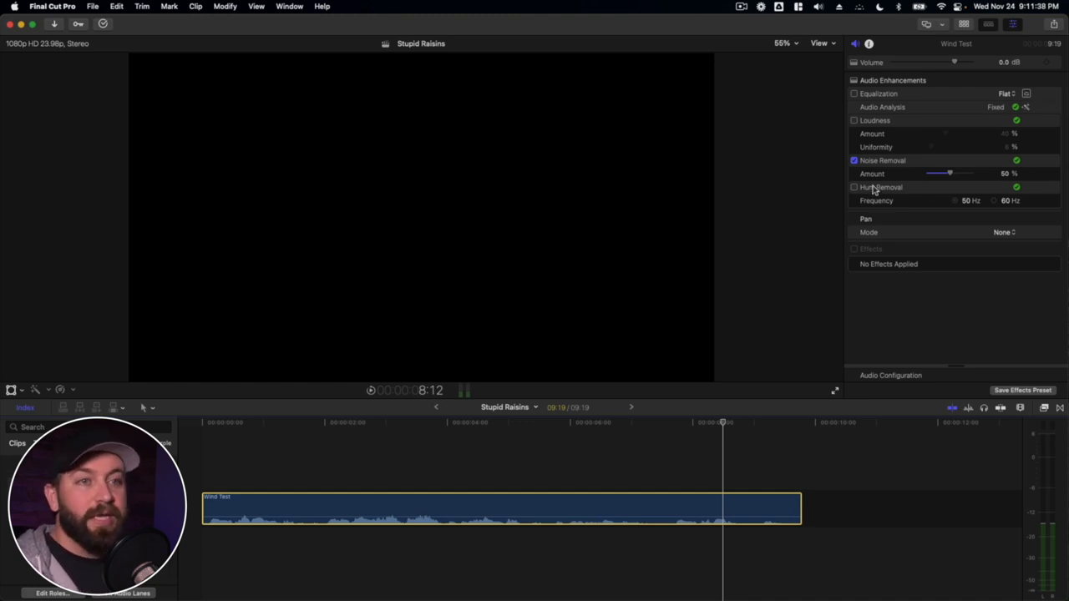
mouse_move(874, 166)
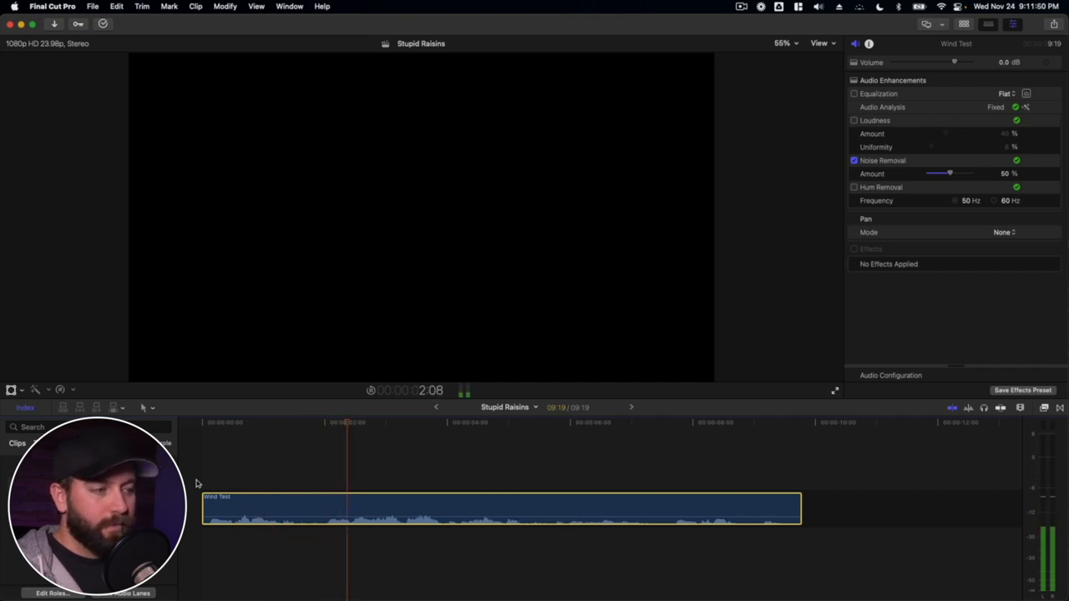
left_click(853, 159)
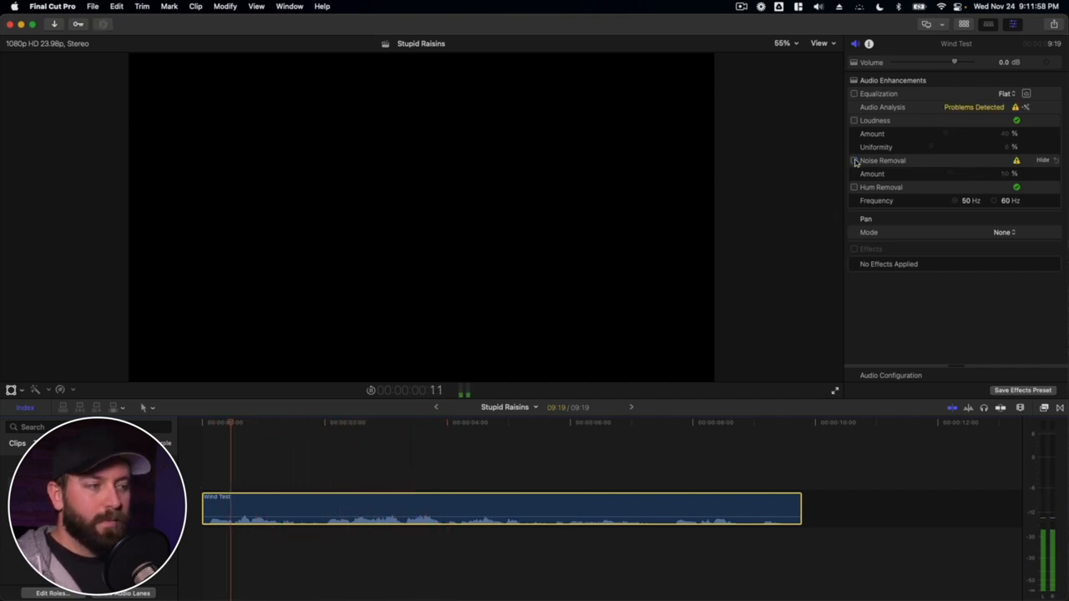
left_click(853, 160)
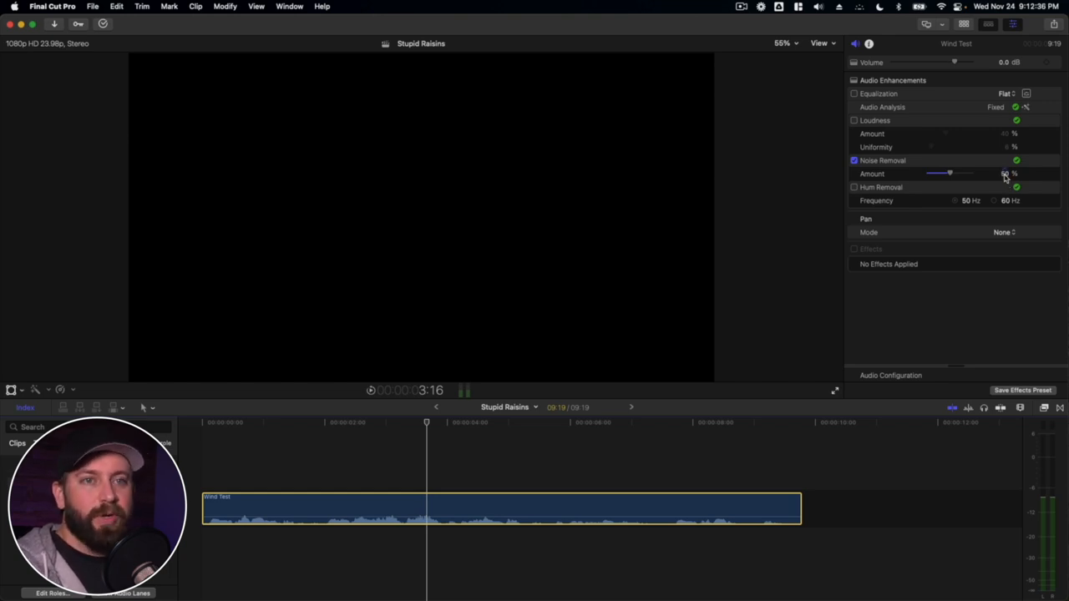
Step: Drag the Noise Removal Amount slider up from 50% and settle it at 70%
left_click_drag(950, 173, 963, 173)
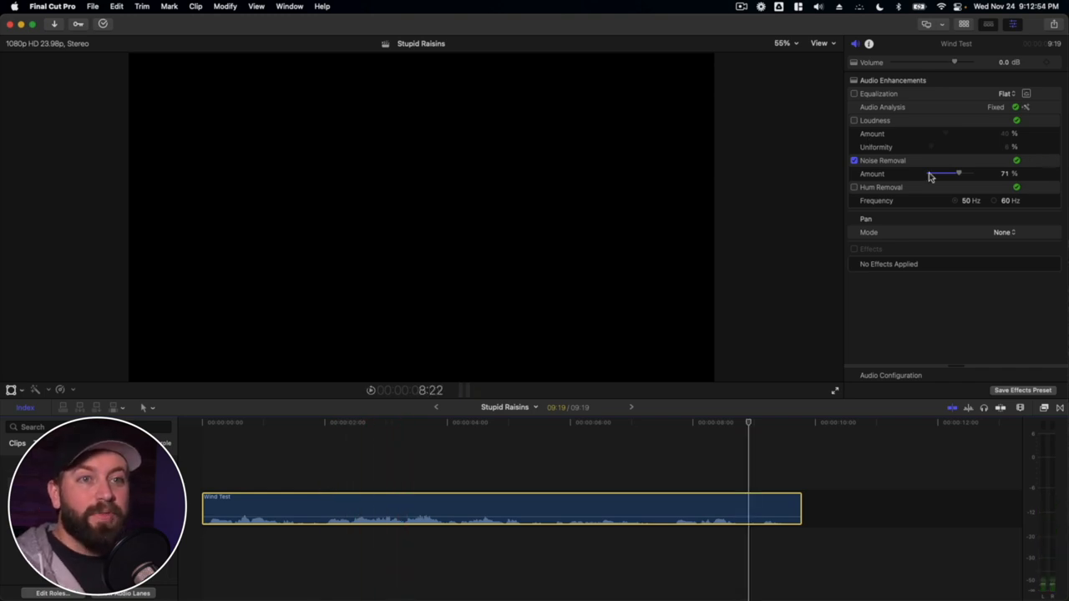
left_click_drag(959, 174, 944, 174)
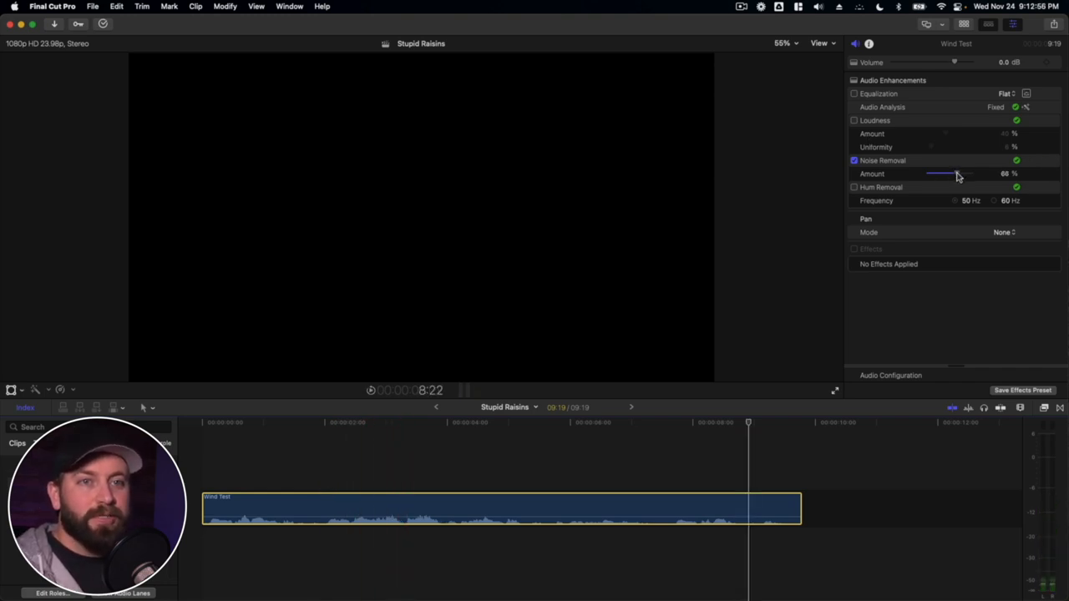
left_click_drag(943, 174, 958, 174)
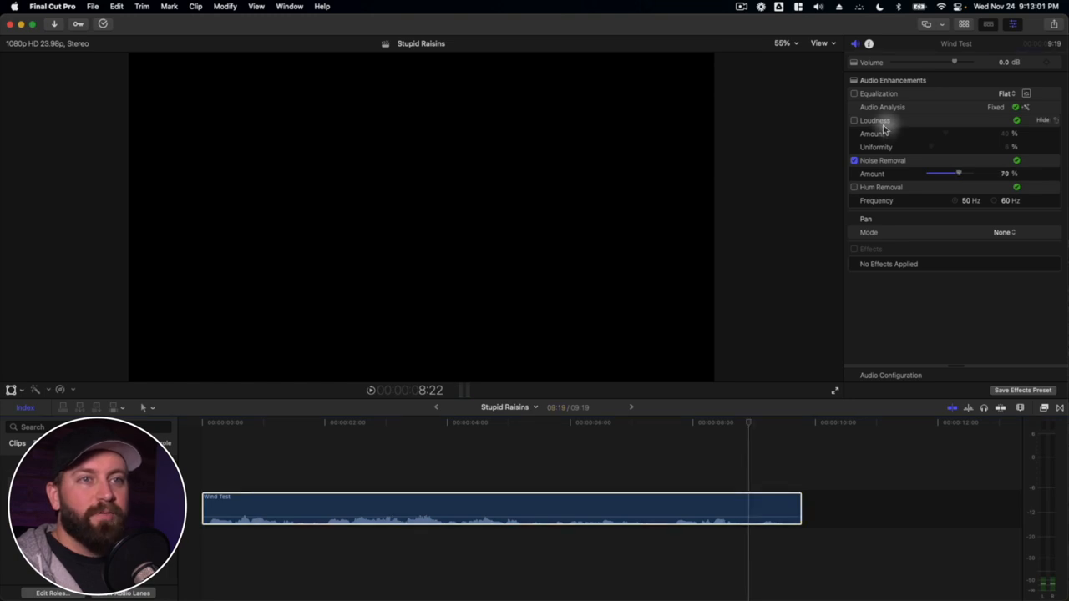
Step: Toggle Loudness on and off and lower its Amount slider slightly
left_click(853, 119)
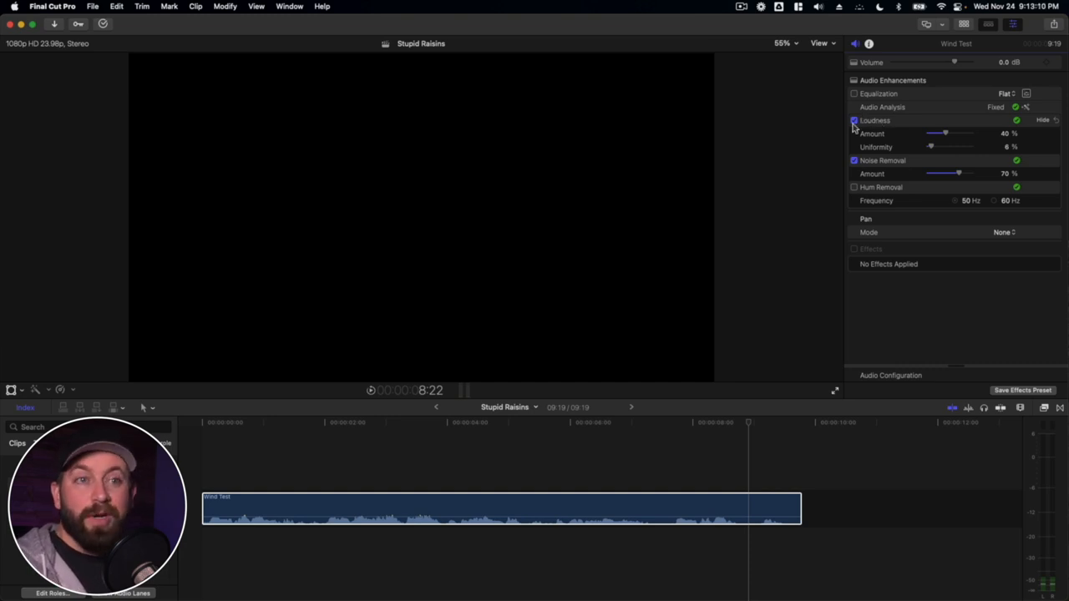
left_click(854, 120)
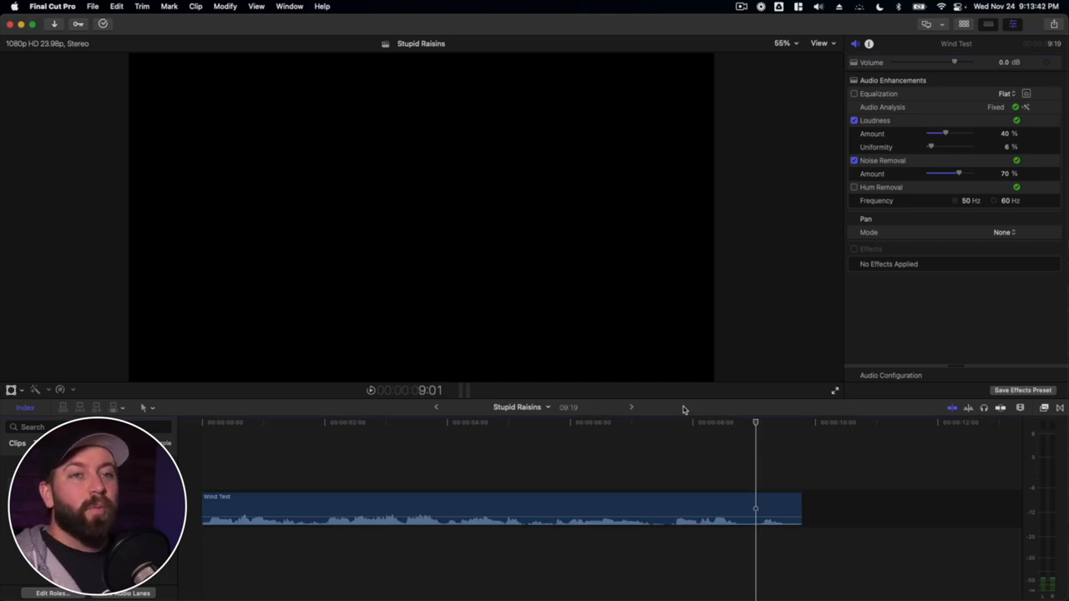
left_click_drag(947, 133, 941, 133)
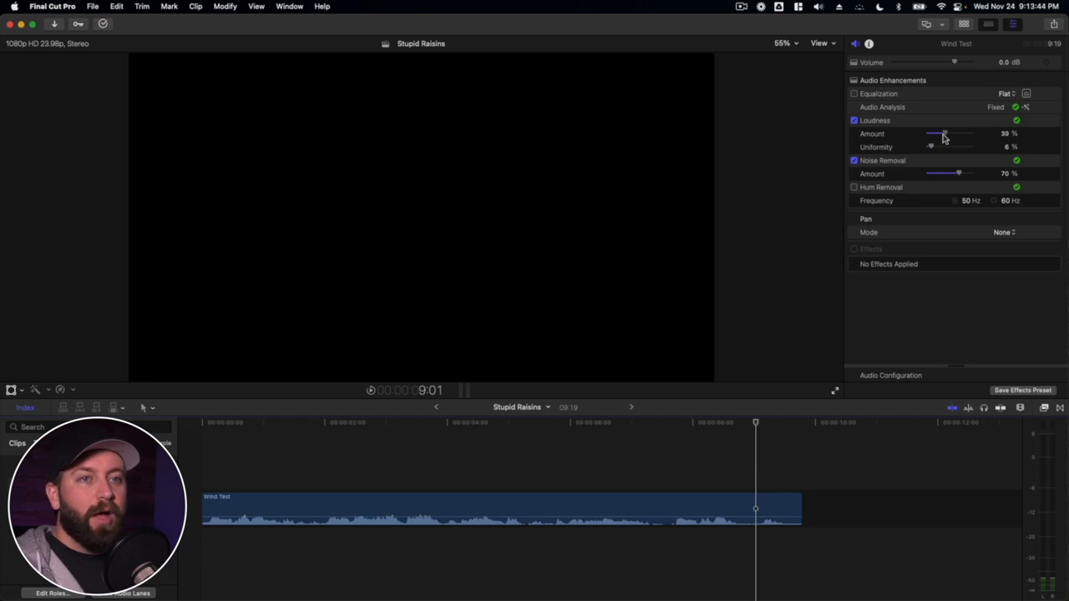
left_click_drag(944, 133, 937, 134)
type("chan")
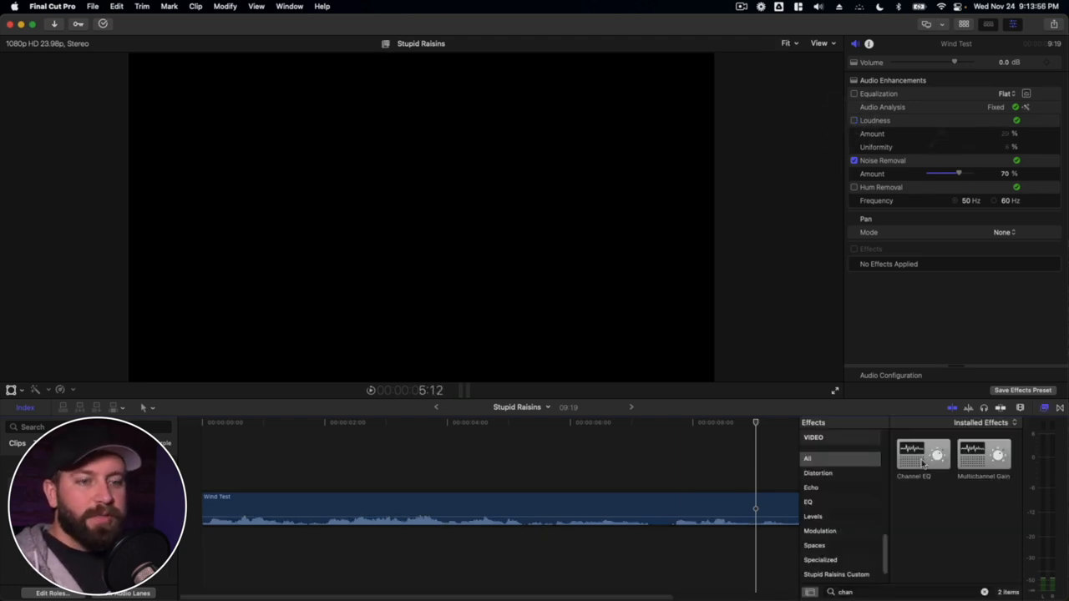
Step: Apply Channel EQ from the Effects browser and open its equalizer window from the Inspector
double_click(923, 455)
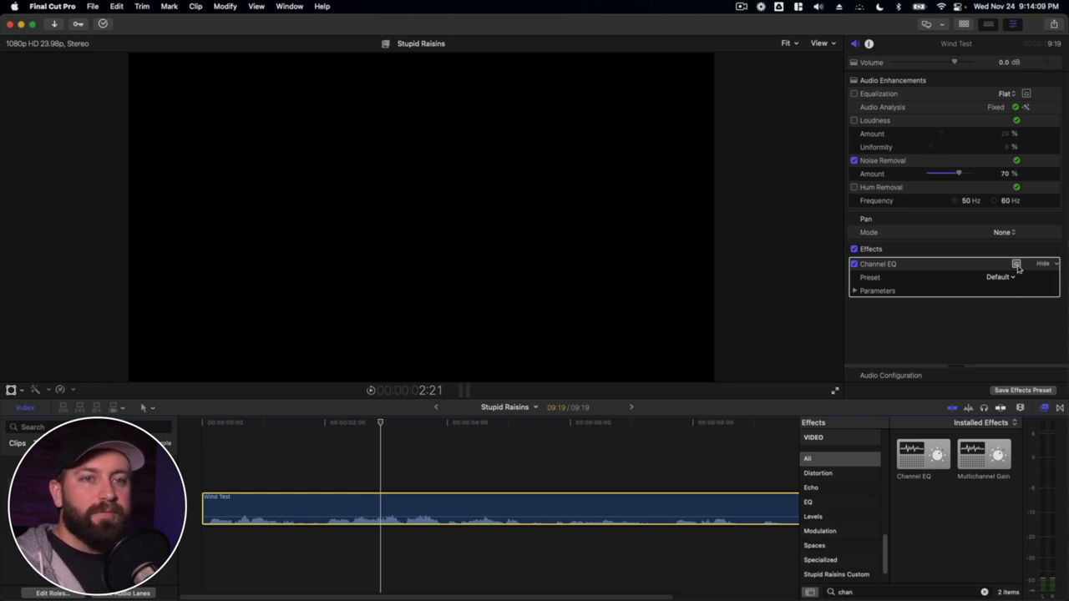
left_click(1016, 264)
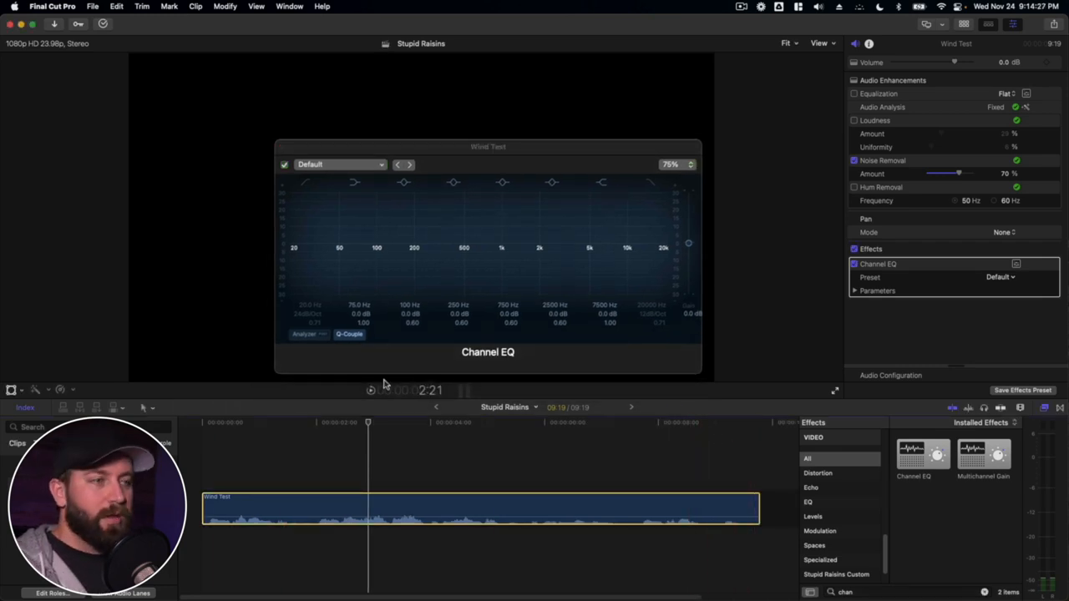
Step: Sweep a narrow boosted EQ band to about 216 Hz, then raise the low cut to about 114 Hz
key("cmd+l")
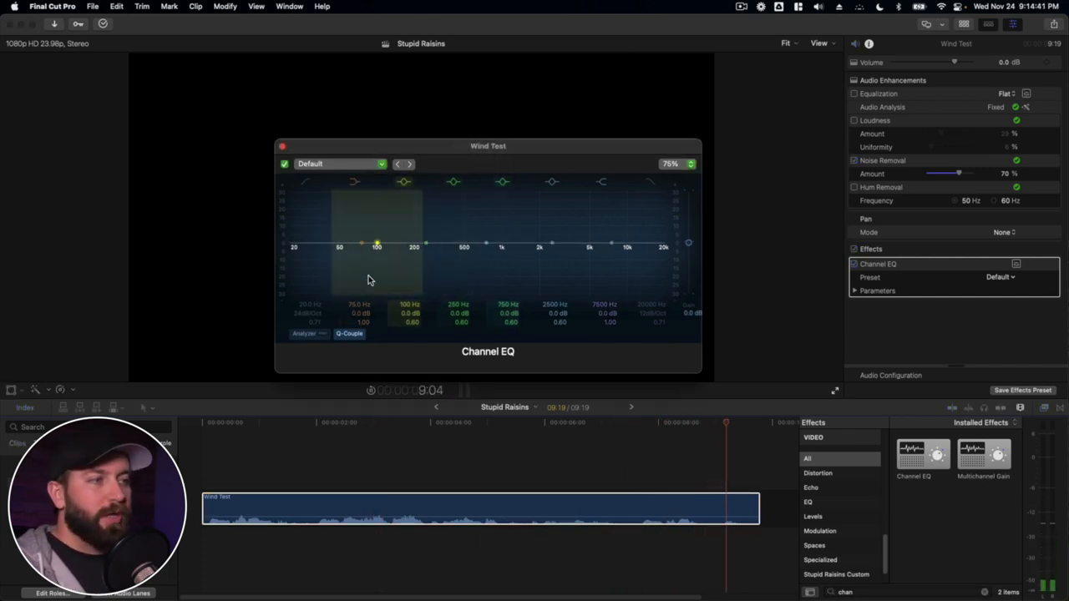
left_click(303, 334)
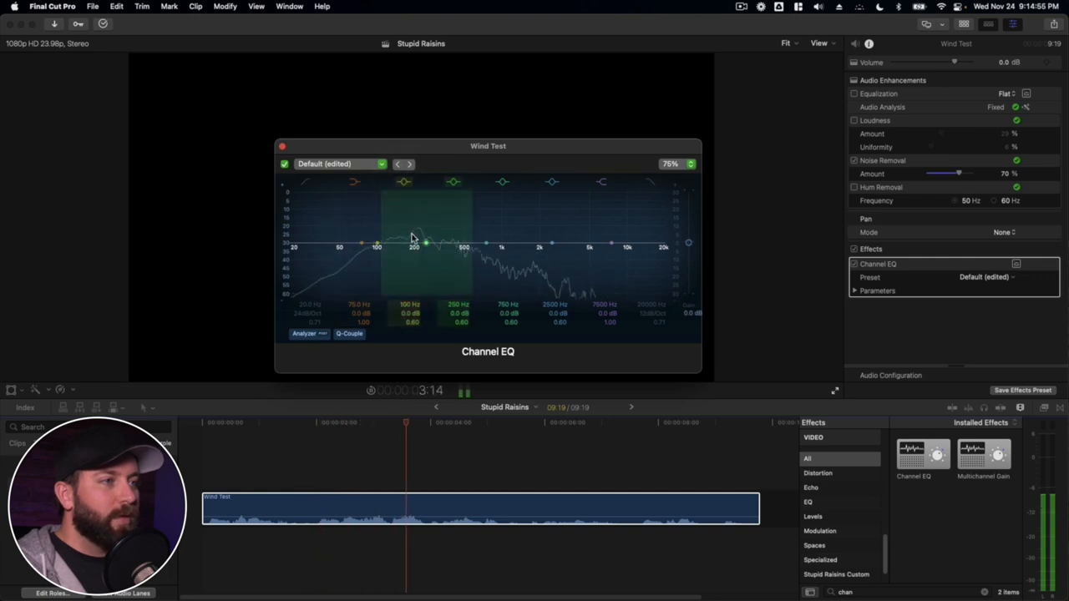
left_click_drag(426, 242, 378, 242)
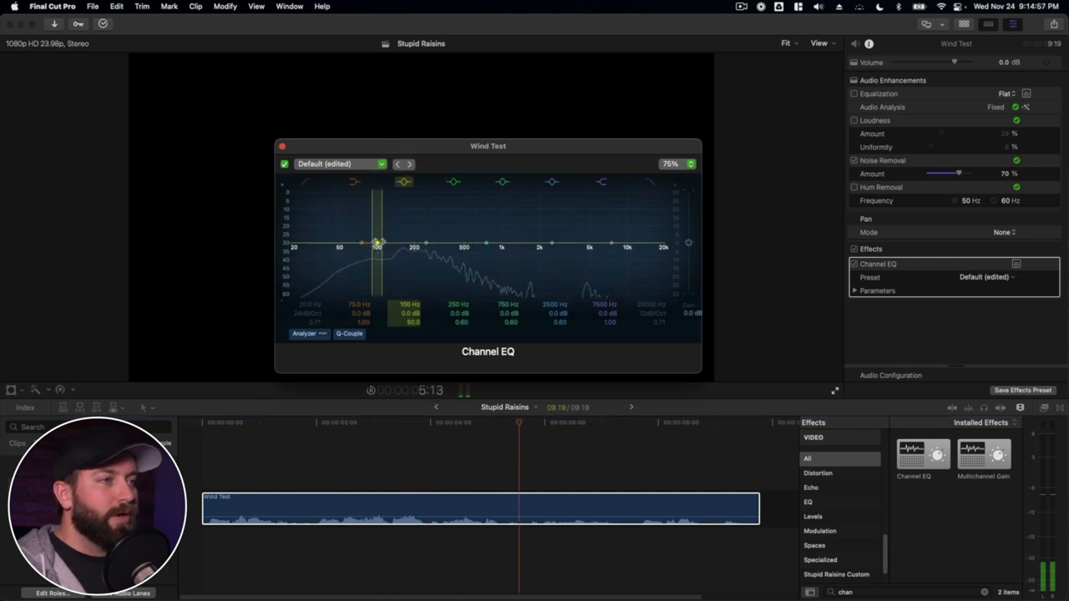
left_click_drag(377, 243, 388, 201)
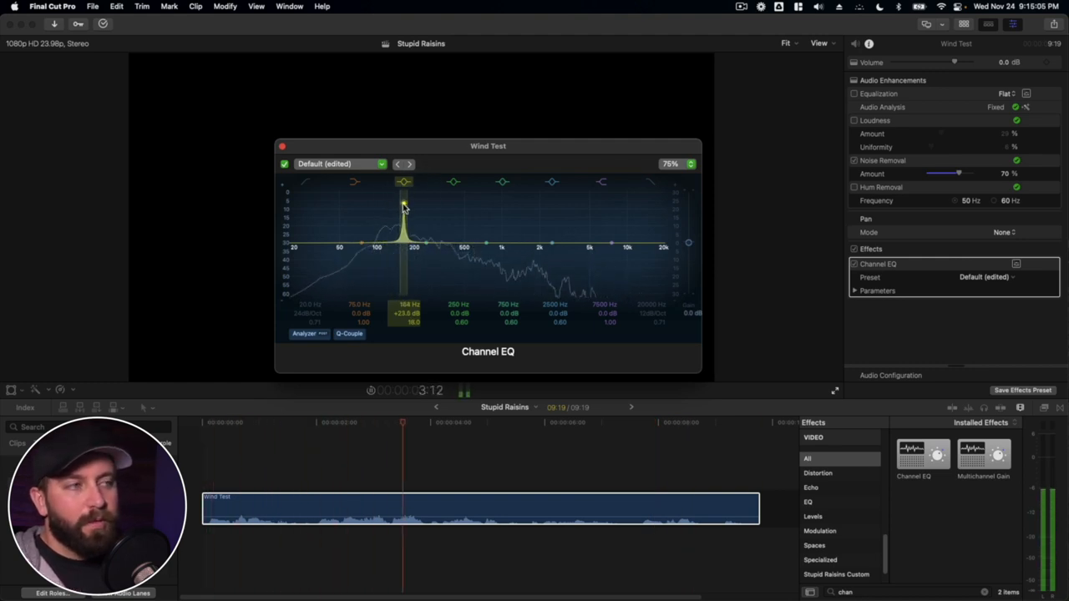
left_click_drag(404, 209, 418, 218)
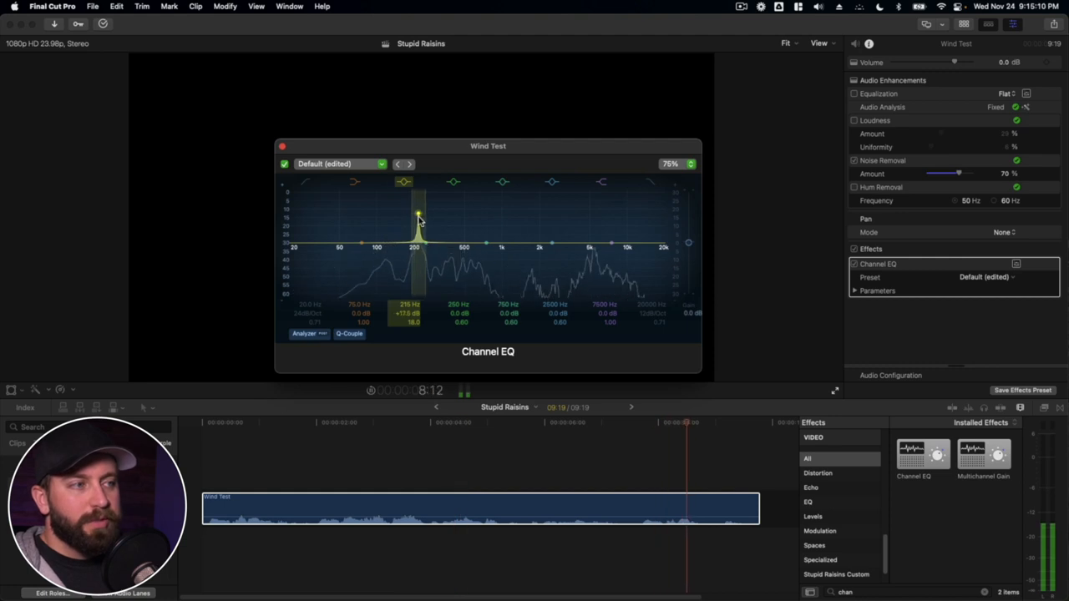
left_click_drag(418, 218, 419, 261)
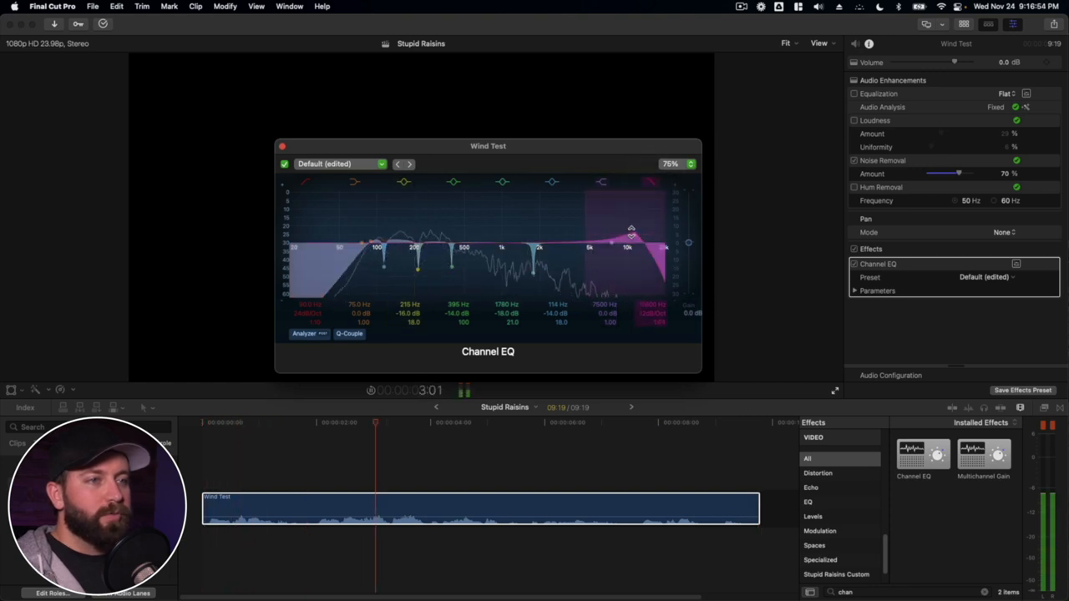
left_click(284, 148)
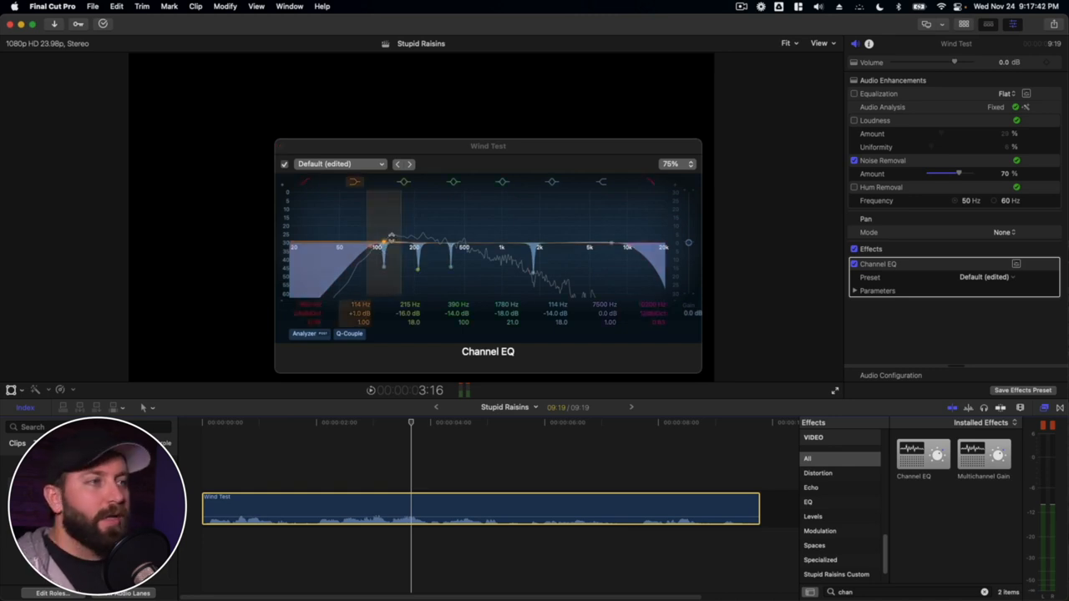
left_click_drag(390, 236, 403, 241)
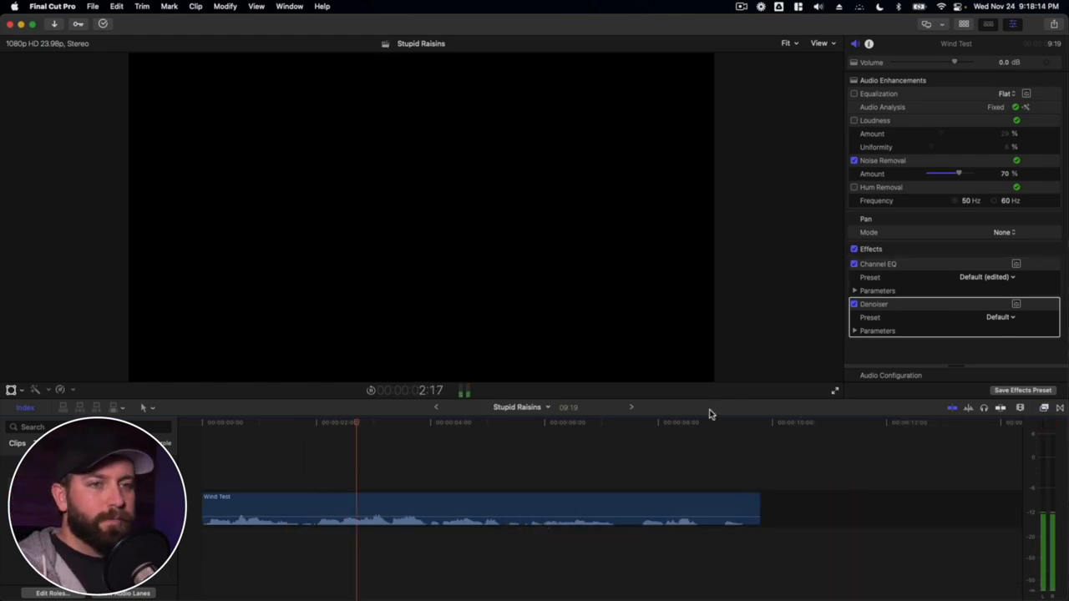
Step: Choose White Noise Filter from the Denoiser's Preset pop-up
left_click(1000, 316)
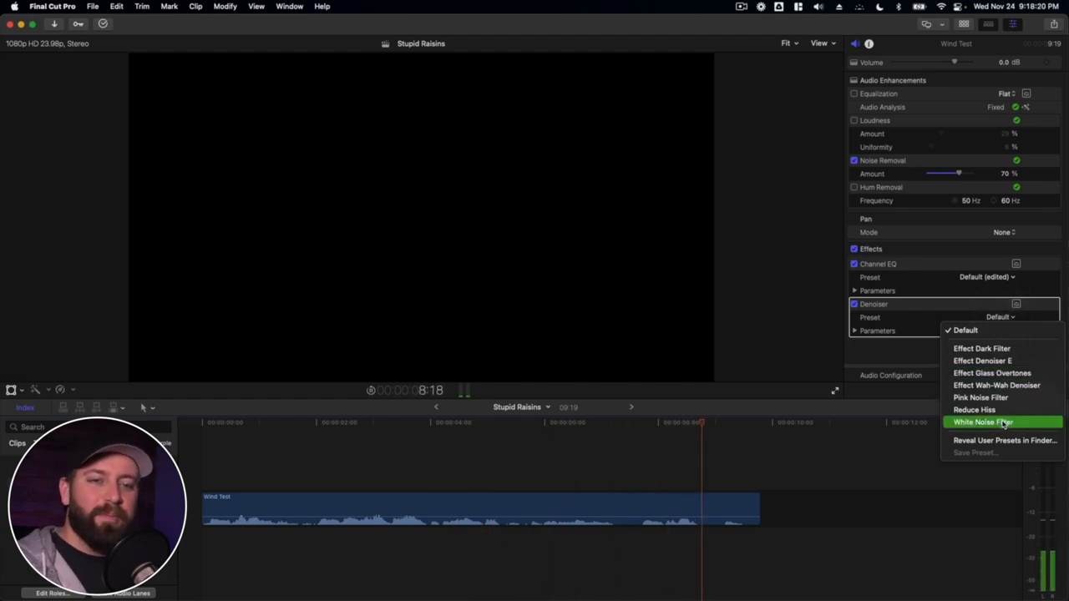
left_click(980, 422)
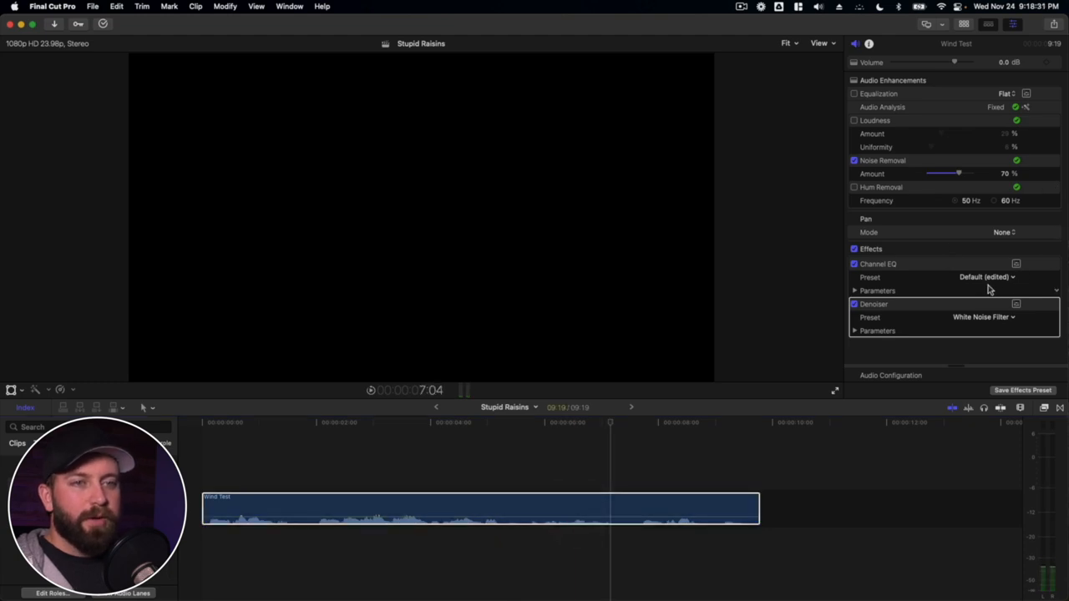
Step: Open the Denoiser window, try threshold -50 dB then -46 dB, and test Reduce at -69 dB
left_click(1016, 303)
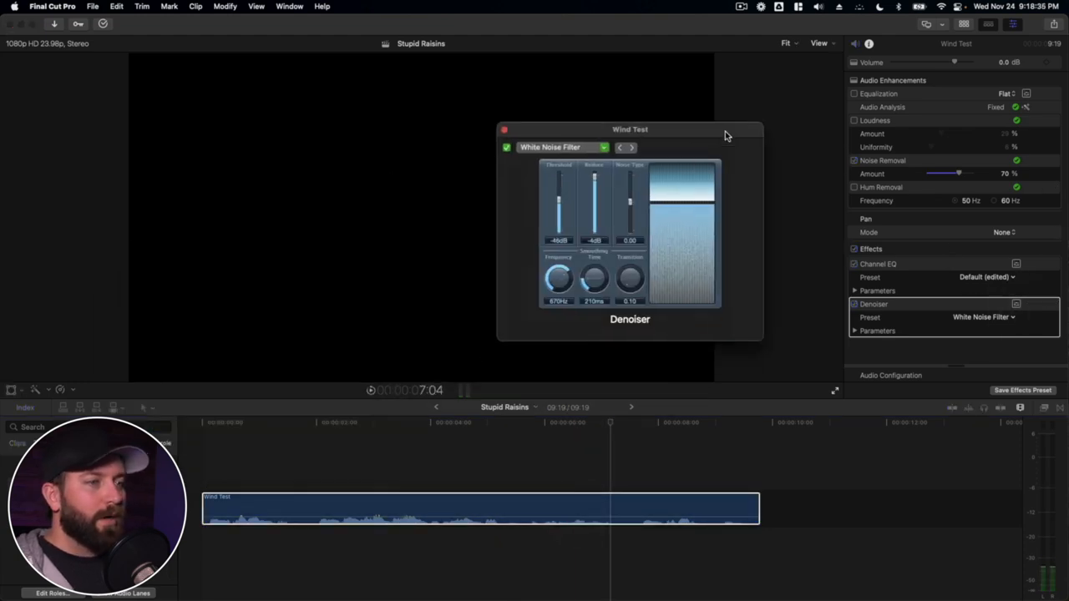
left_click_drag(630, 128, 616, 142)
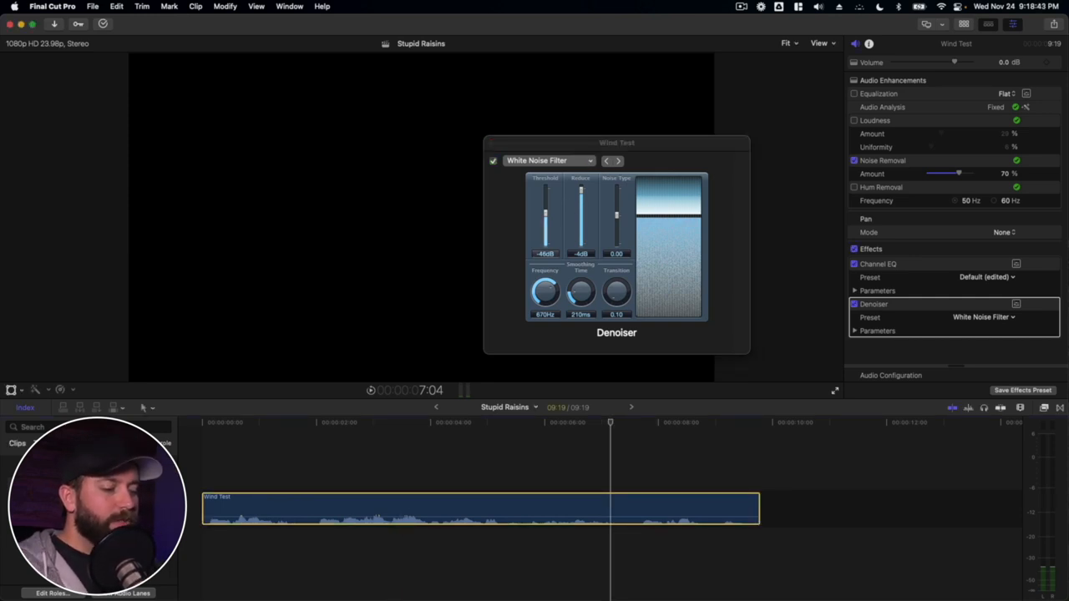
left_click_drag(544, 213, 544, 208)
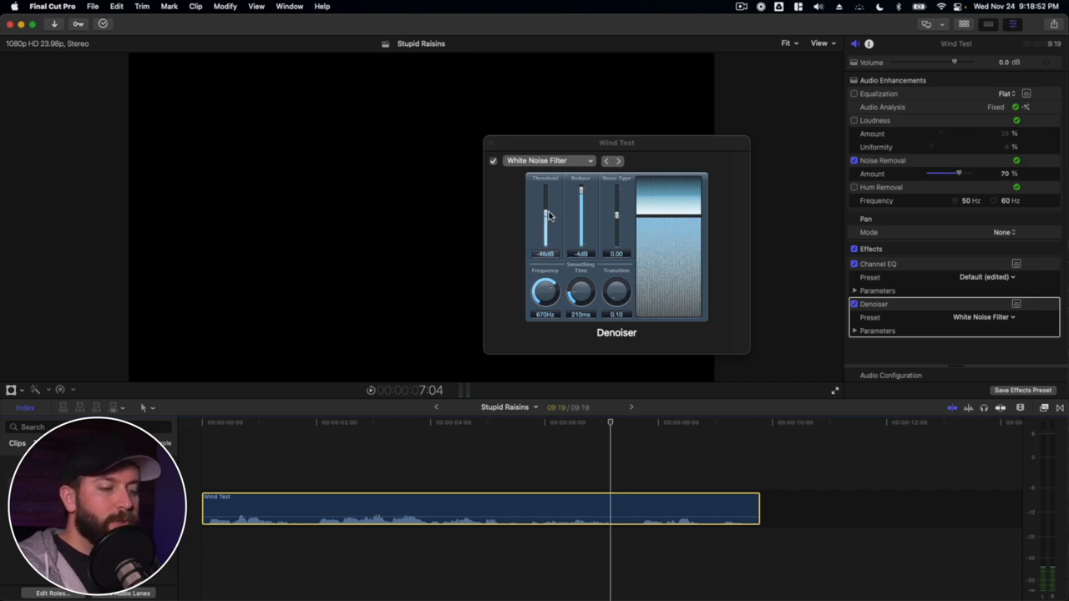
left_click_drag(545, 209, 545, 219)
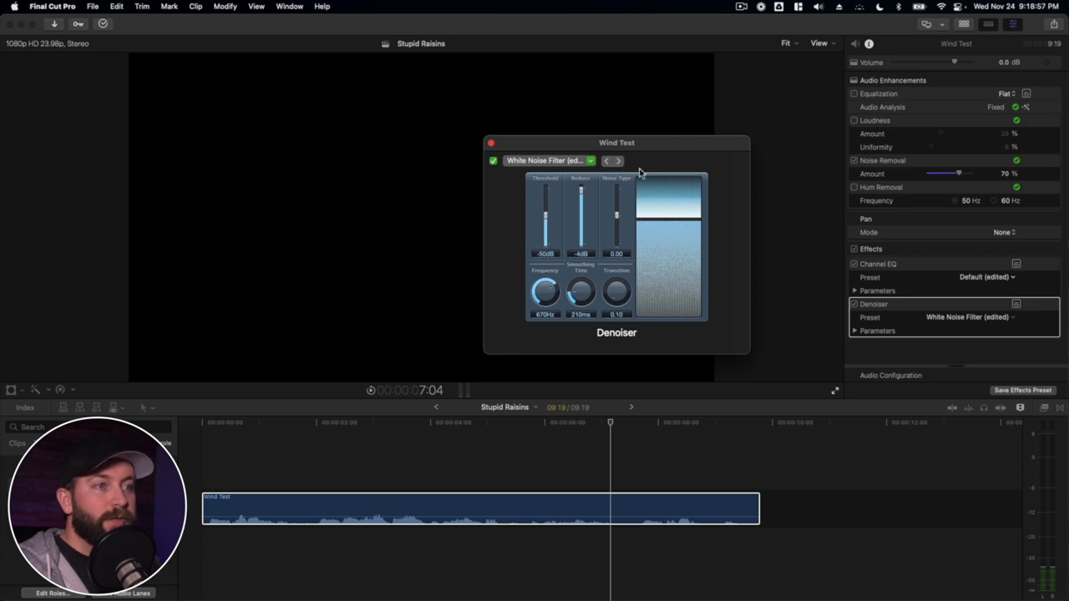
left_click_drag(545, 207, 545, 219)
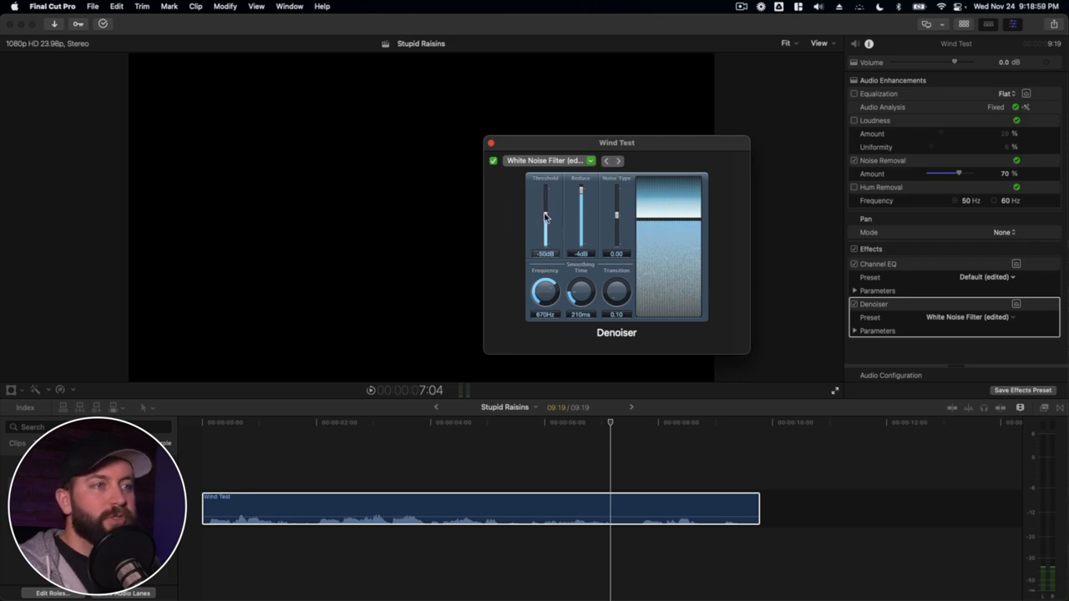
left_click_drag(545, 217, 545, 241)
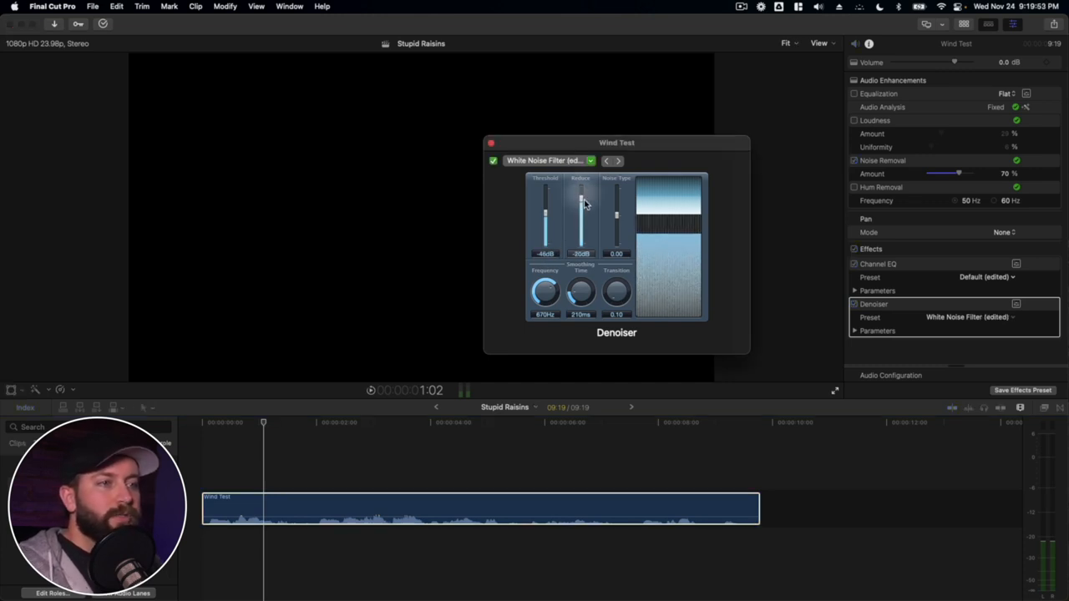
left_click_drag(580, 200, 580, 228)
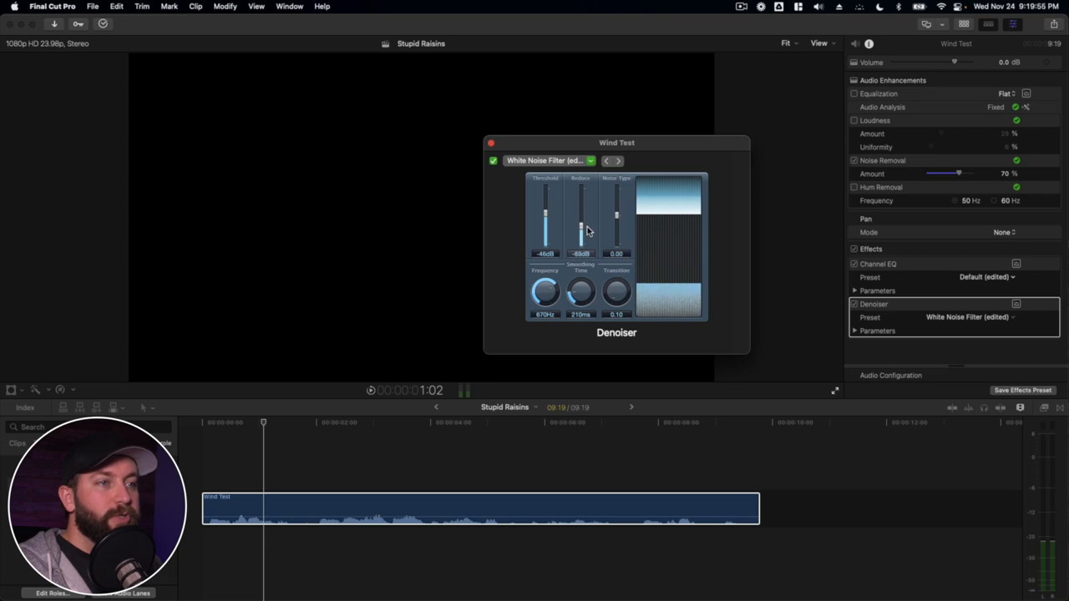
left_click_drag(580, 225, 581, 201)
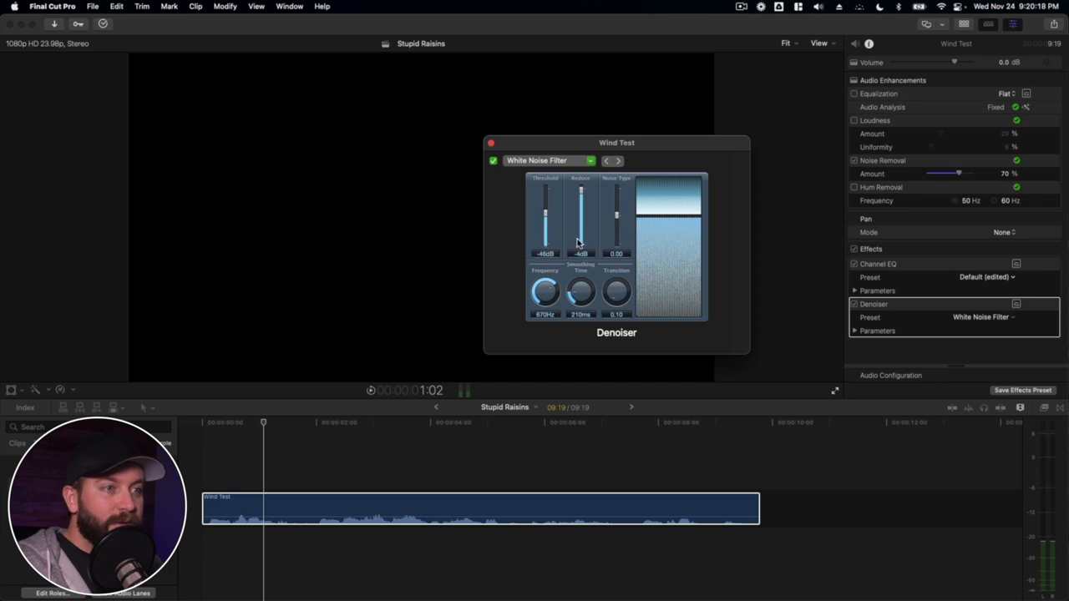
Step: Try Noise Type at -0.58 and -0.80, then reset it to 0.00
left_click_drag(616, 213, 616, 234)
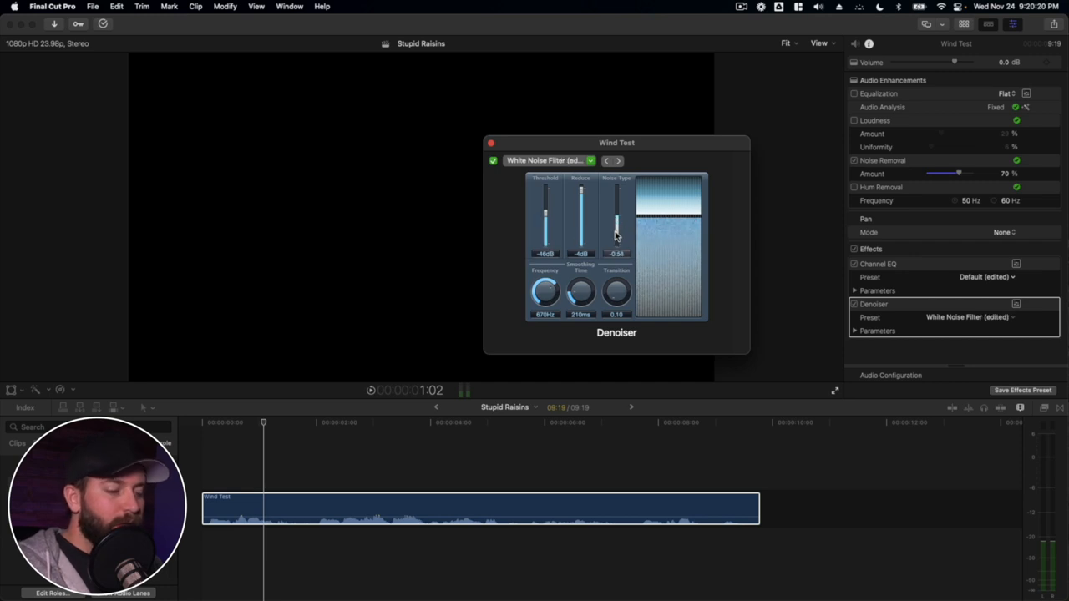
left_click_drag(616, 230, 617, 234)
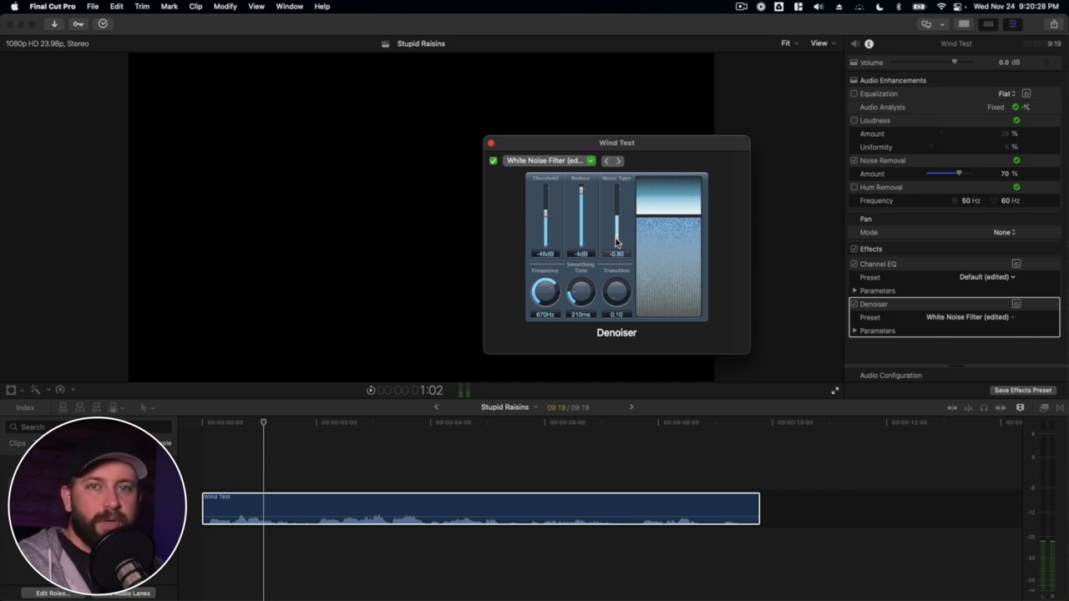
left_click_drag(616, 234, 616, 213)
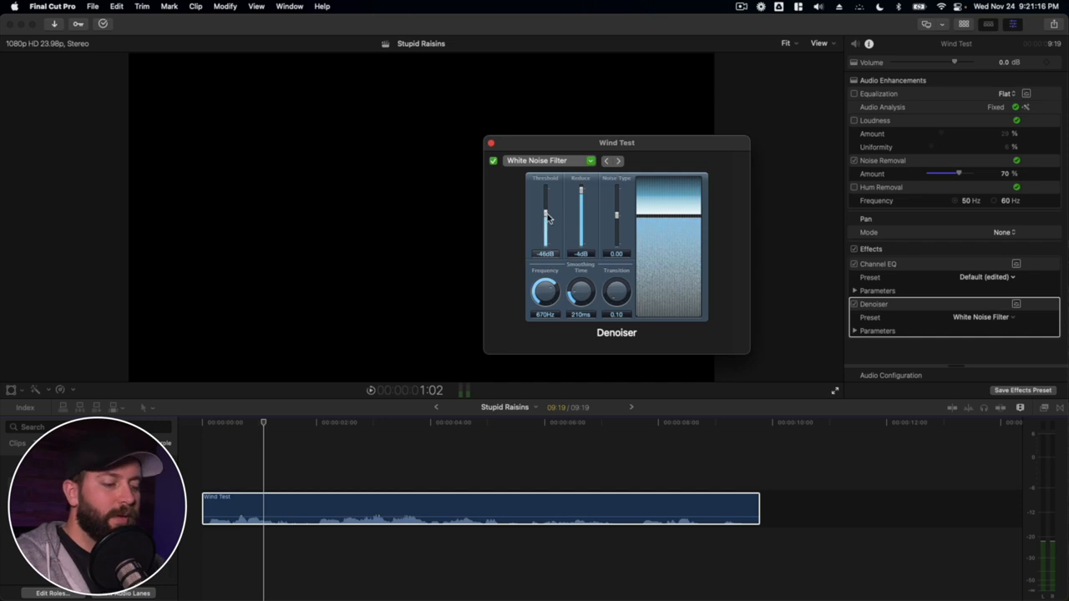
left_click_drag(544, 213, 545, 192)
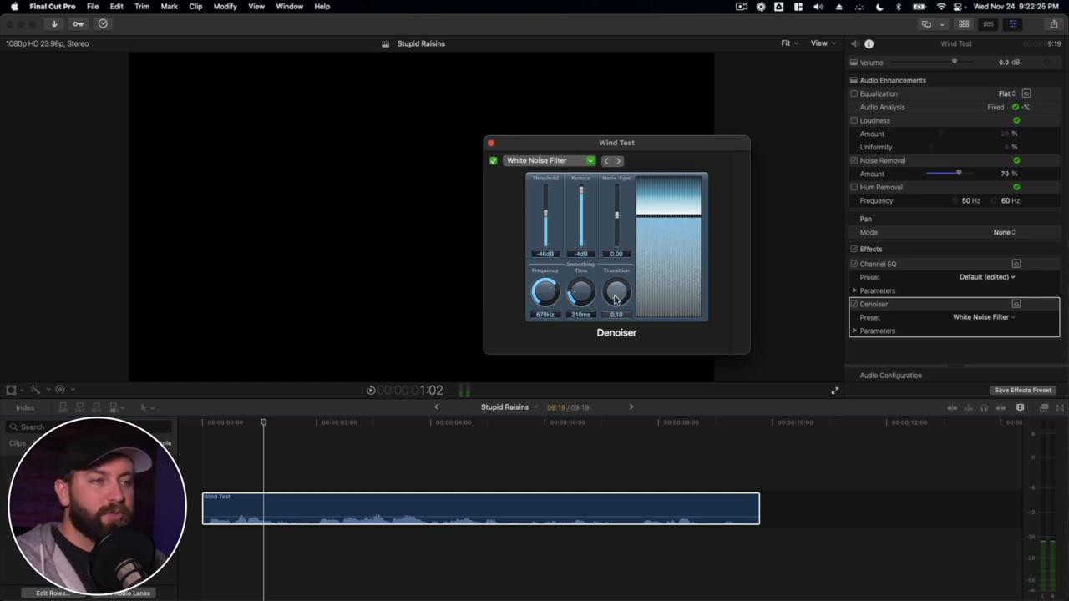
Step: Drag the Denoiser's Transition knob from 0.10 up to 0.21
left_click_drag(616, 291, 617, 280)
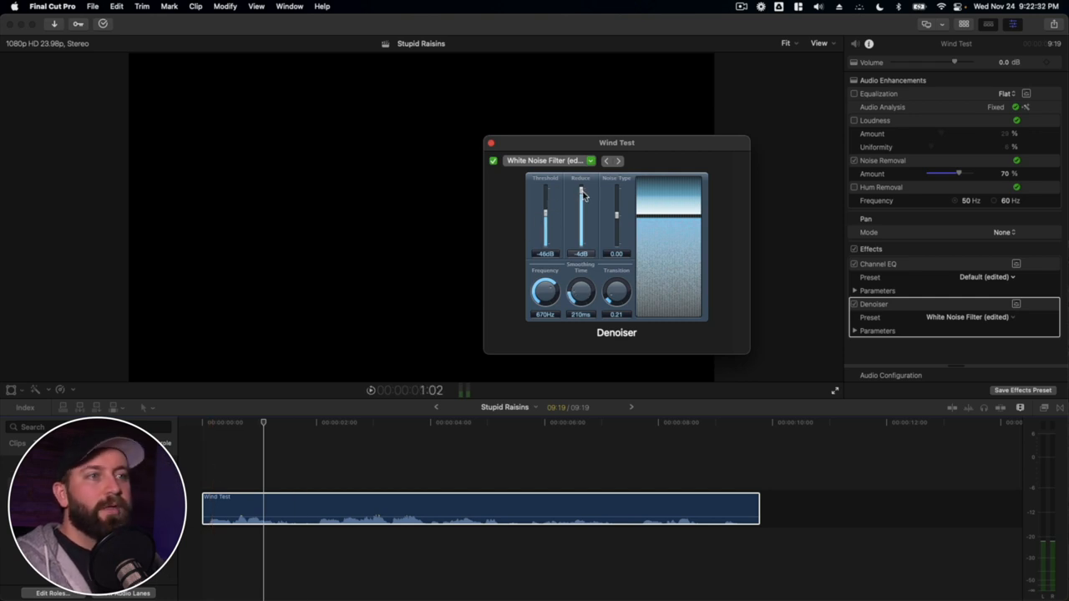
mouse_move(628, 208)
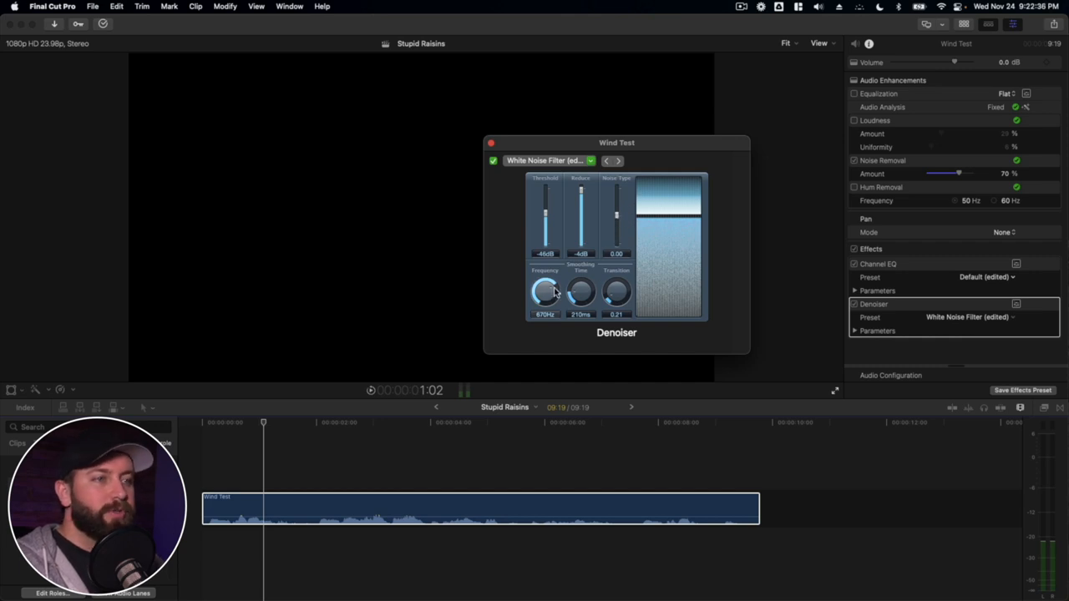
mouse_move(549, 294)
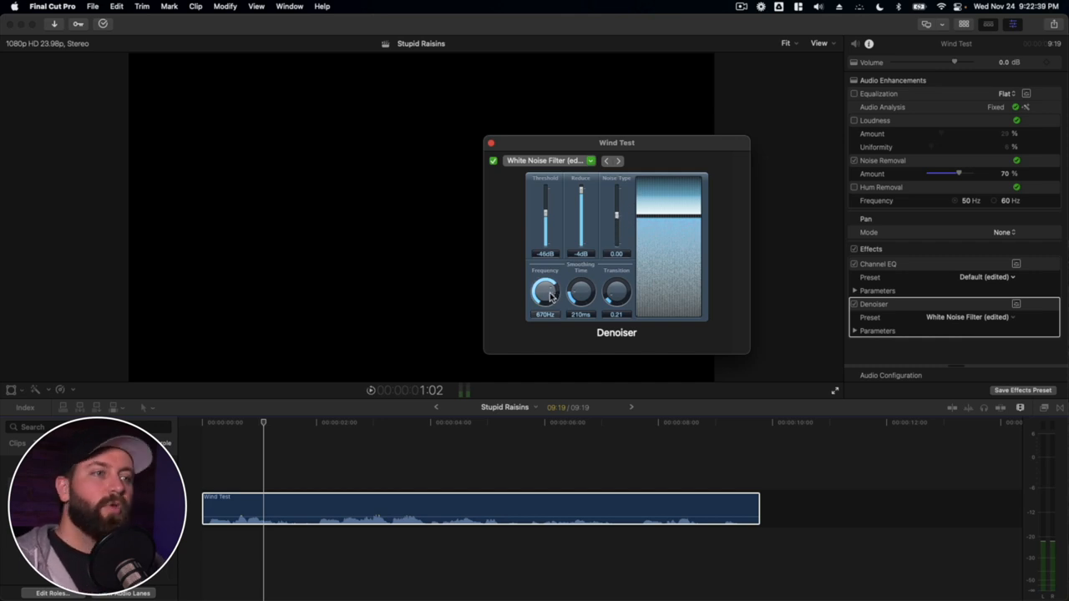